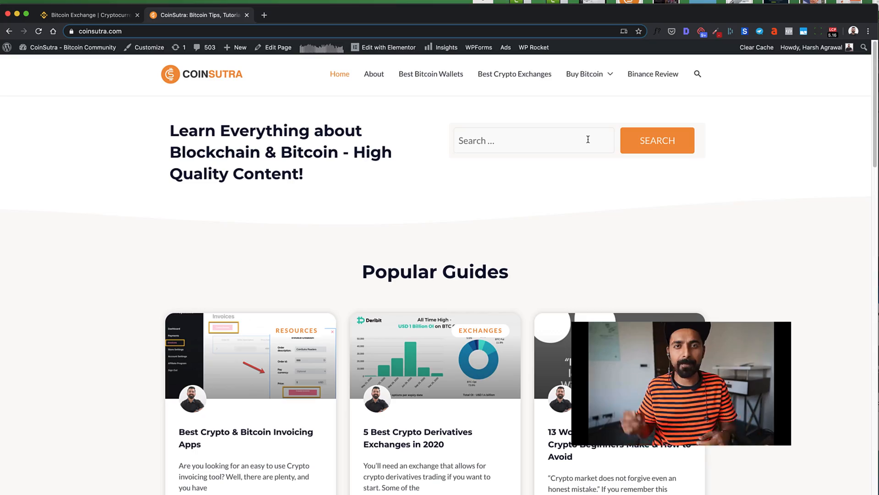
Switch from the CoinSutra blog tab to the Binance exchange homepage.
left_click(84, 15)
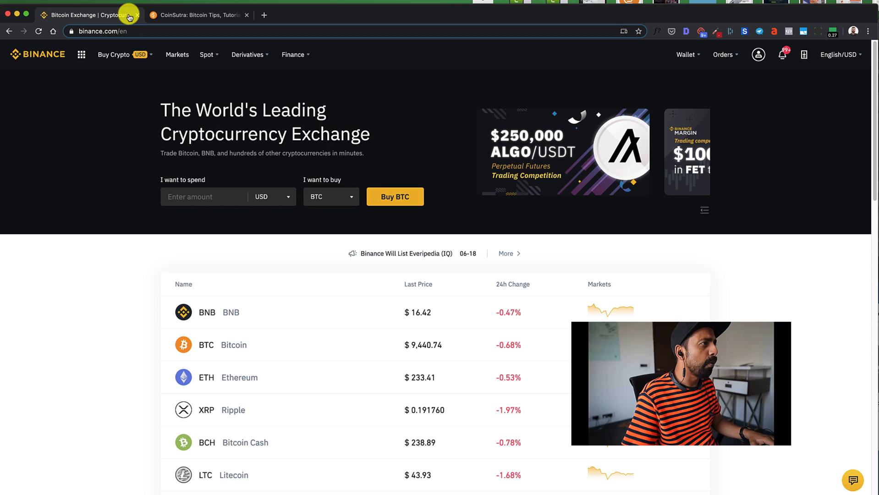
mouse_move(108, 110)
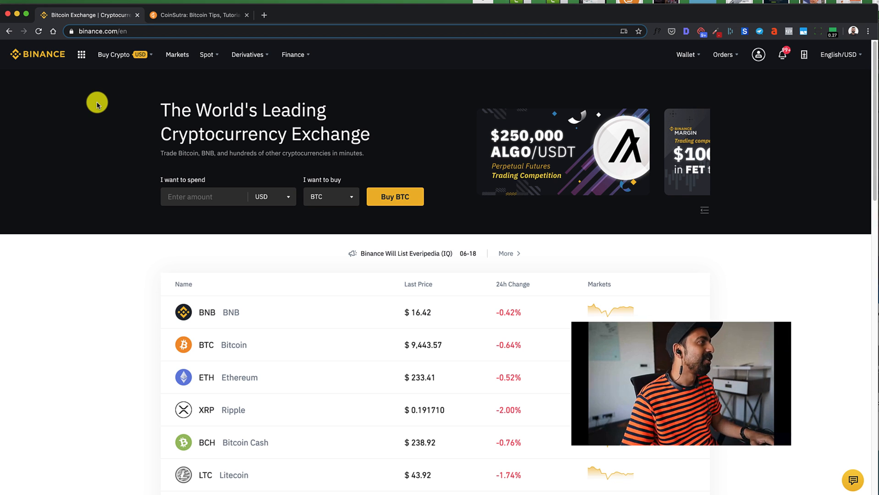
Go to API Management from the account menu and create a key labelled 'testcoinsutra'.
left_click(685, 55)
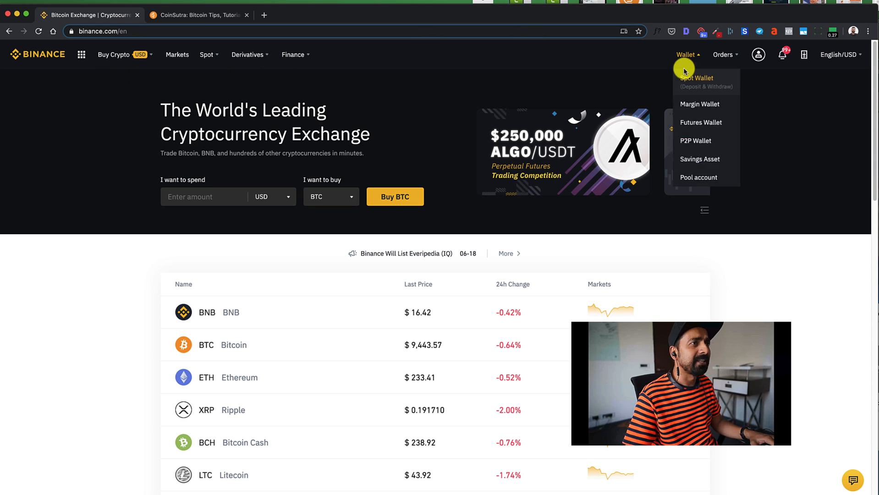
left_click(758, 54)
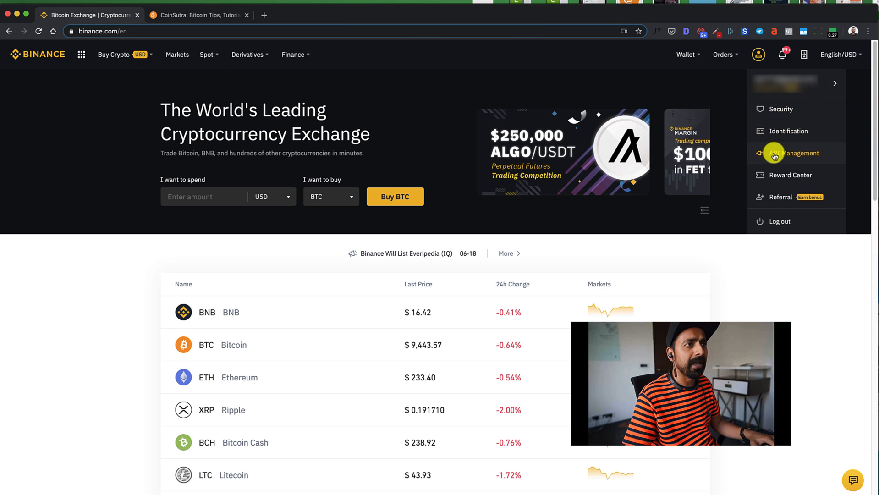
left_click(795, 154)
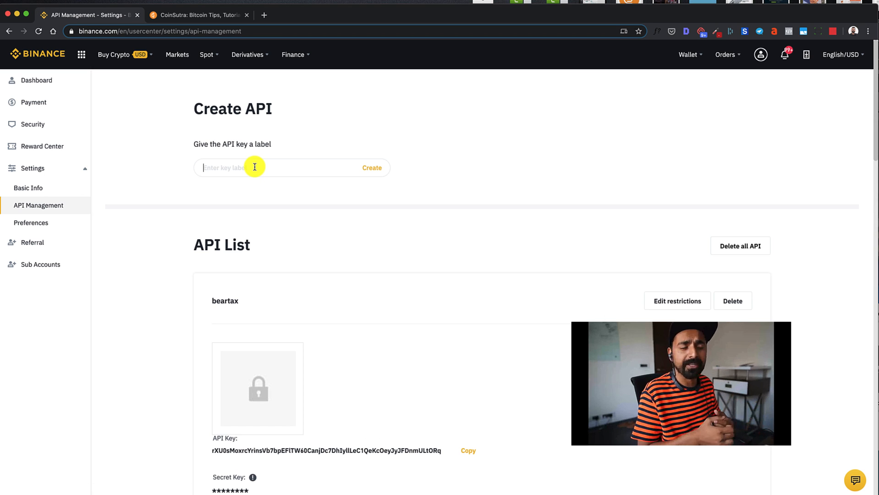
type("testcoinsutra")
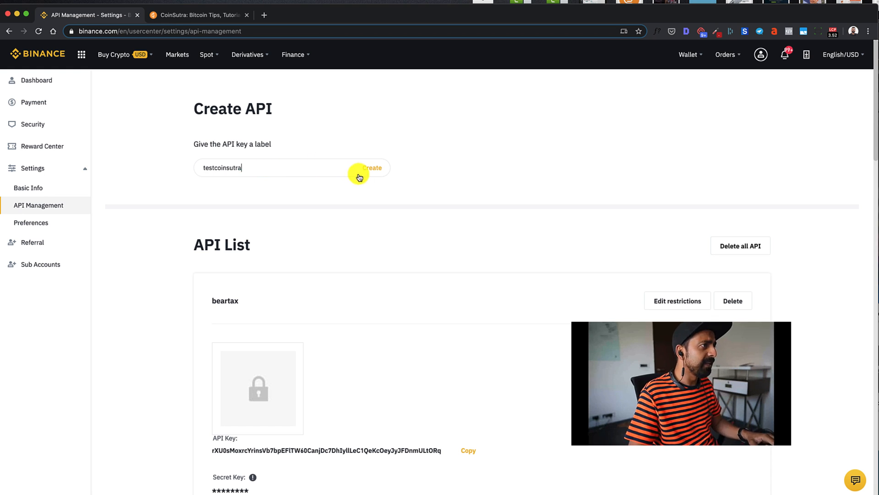
left_click(372, 168)
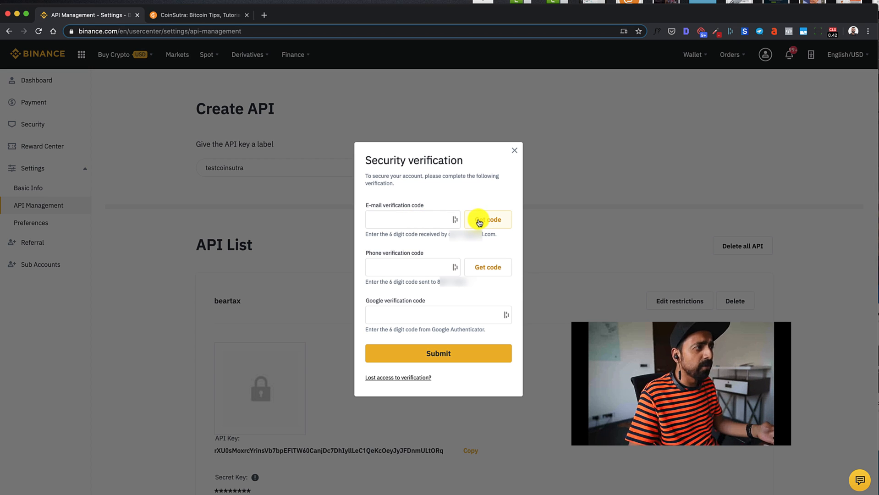
mouse_move(450, 321)
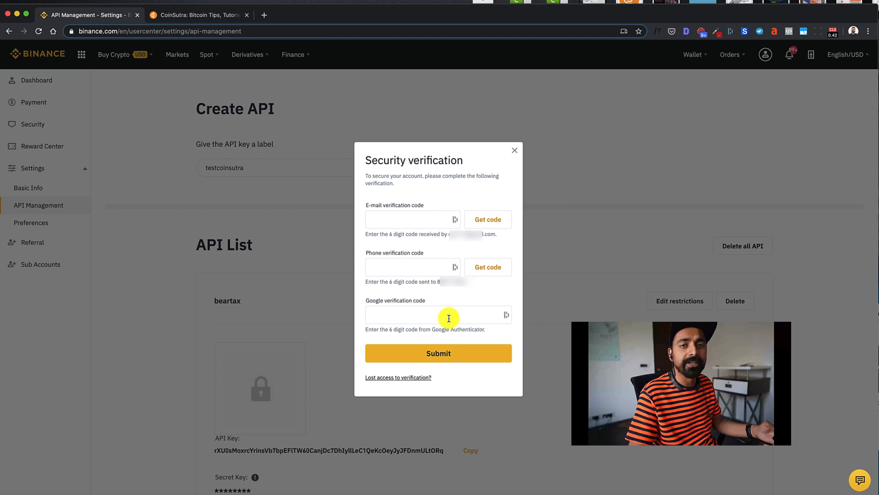
mouse_move(474, 255)
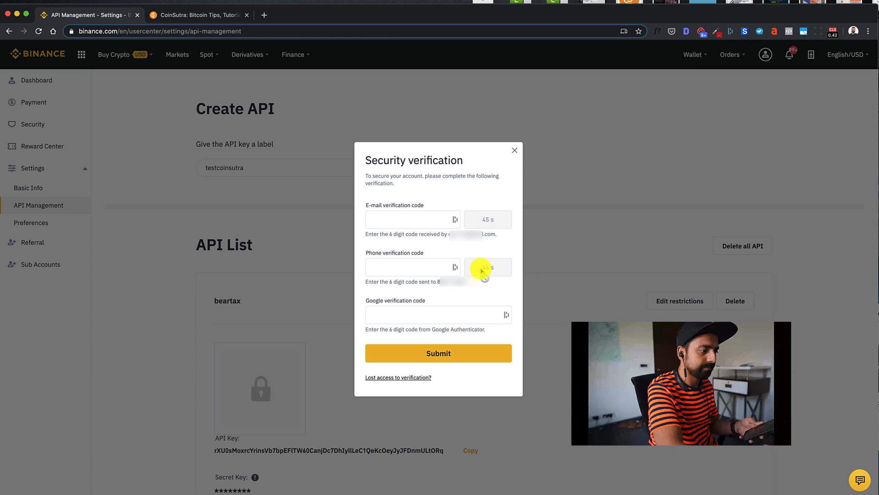
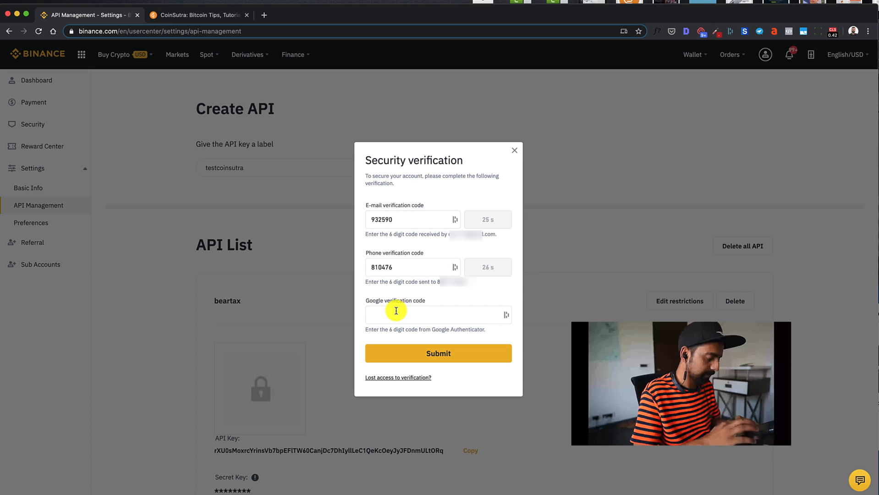
left_click(438, 353)
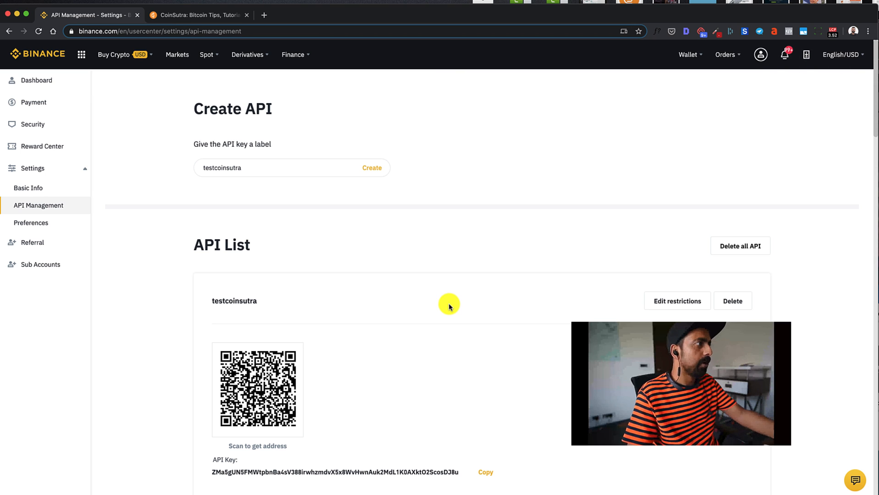
scroll("down", 3)
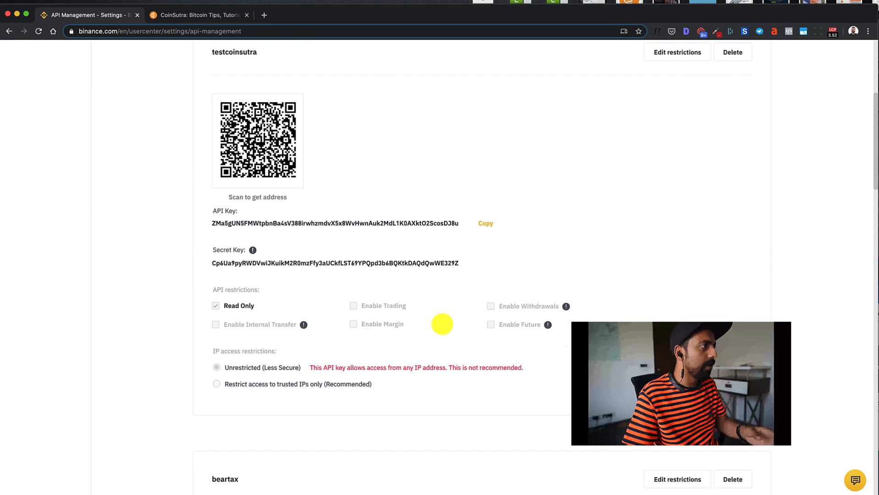
scroll("up", 3)
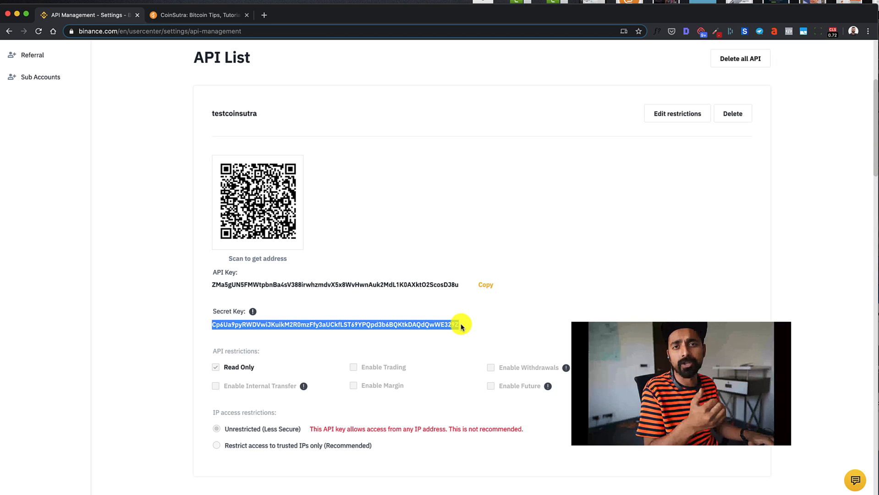
mouse_move(407, 285)
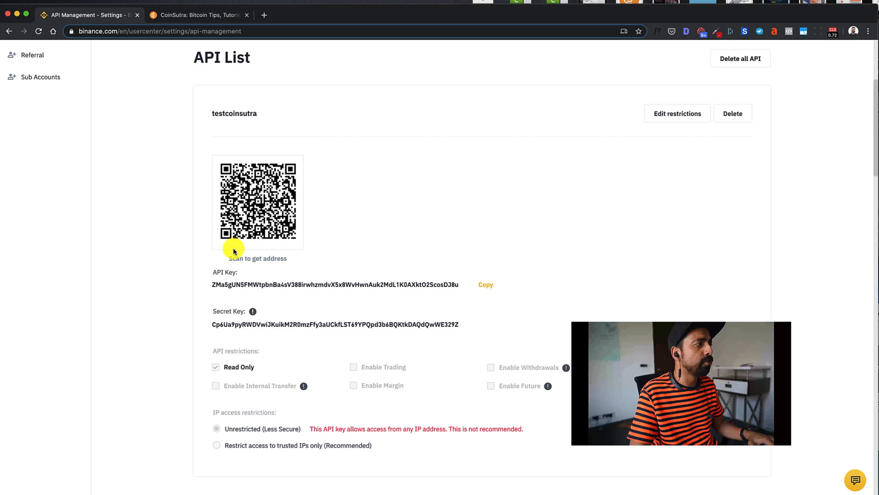
mouse_move(288, 202)
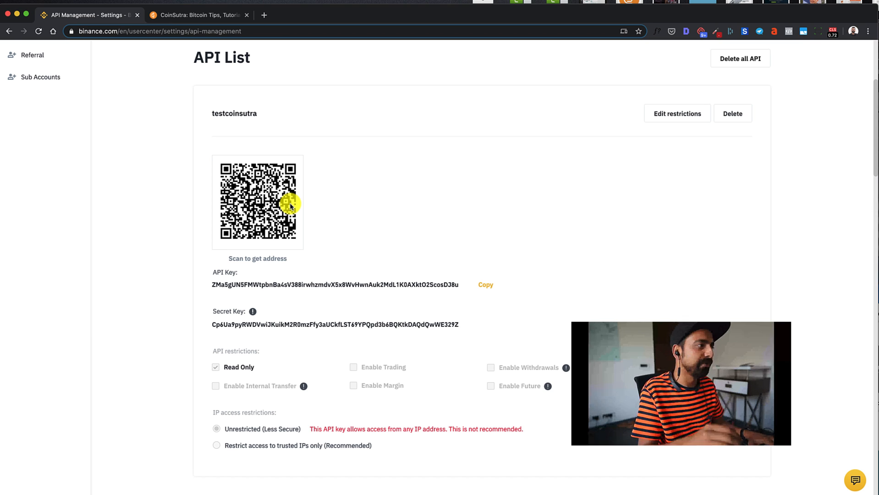
scroll("down", 3)
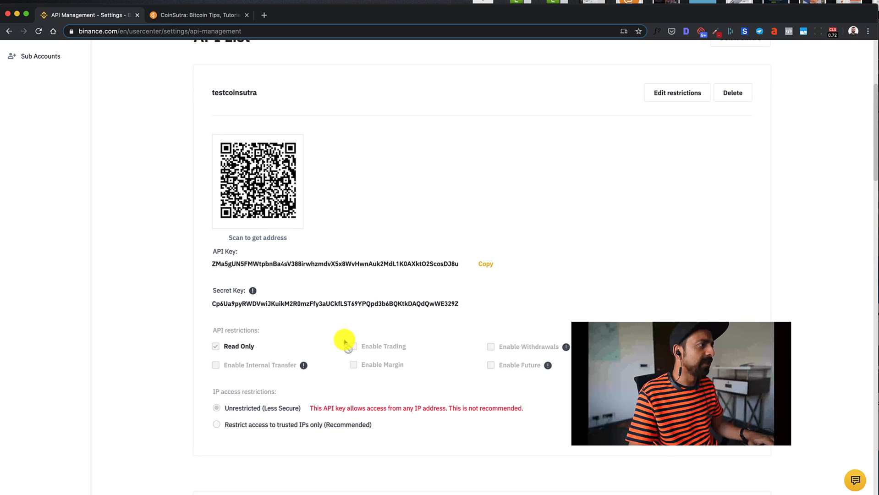
mouse_move(229, 334)
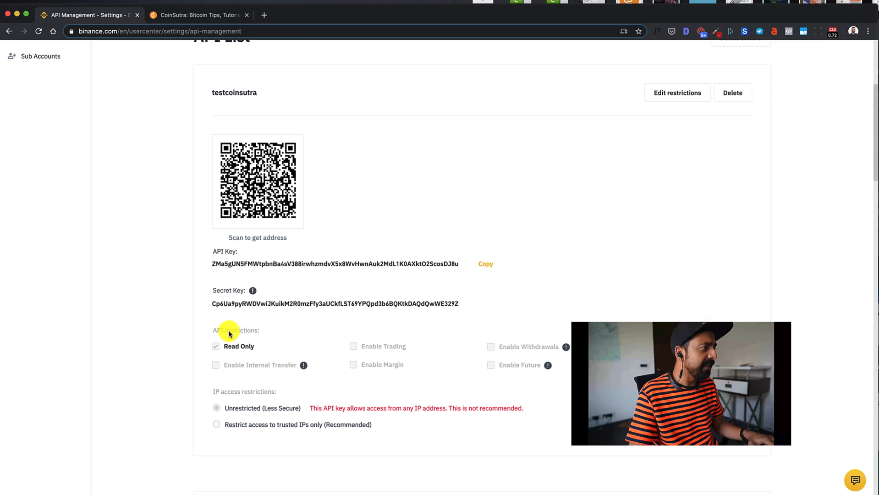
mouse_move(243, 331)
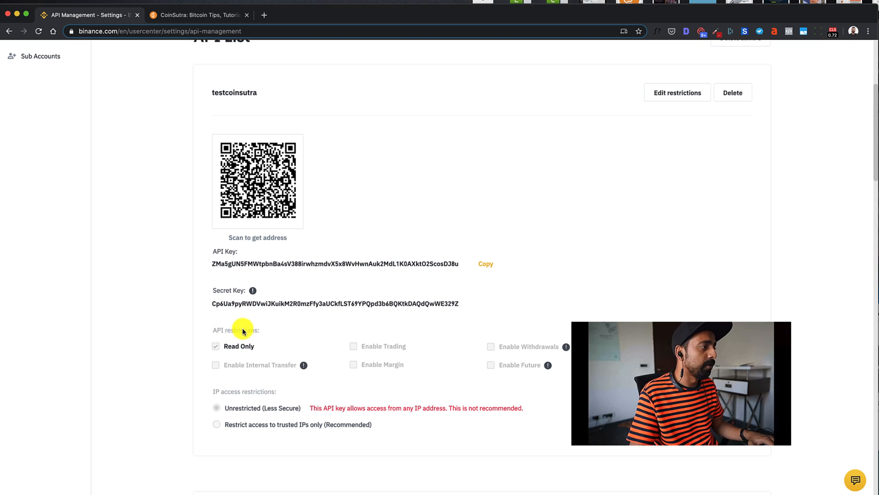
mouse_move(258, 352)
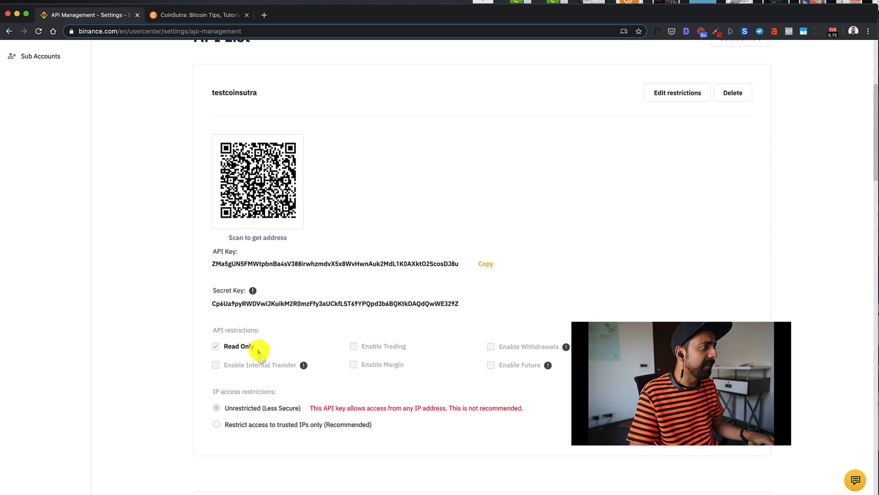
mouse_move(385, 353)
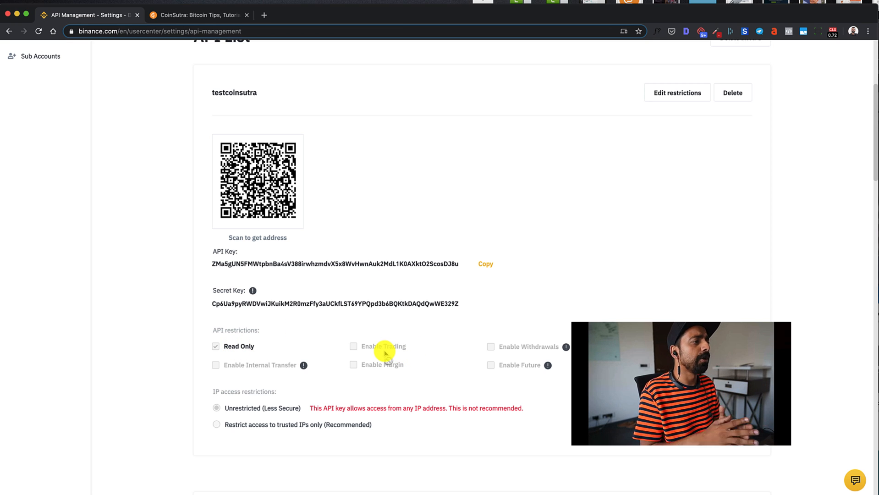
mouse_move(475, 177)
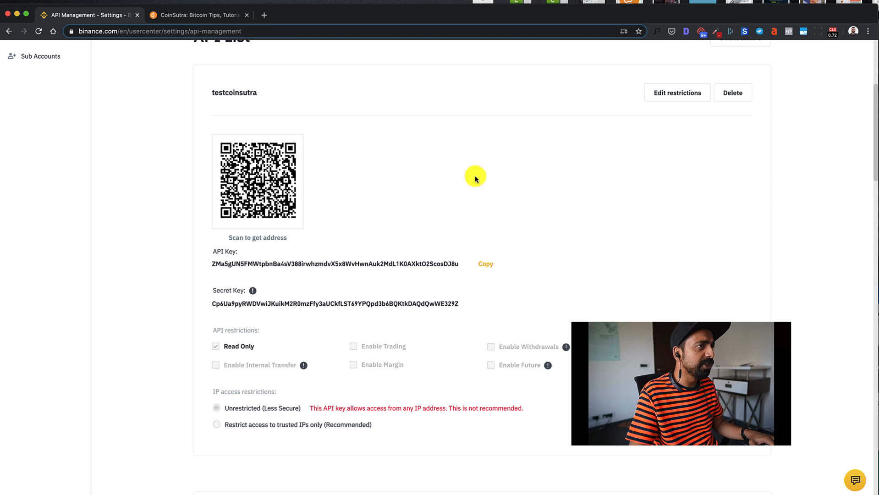
mouse_move(677, 93)
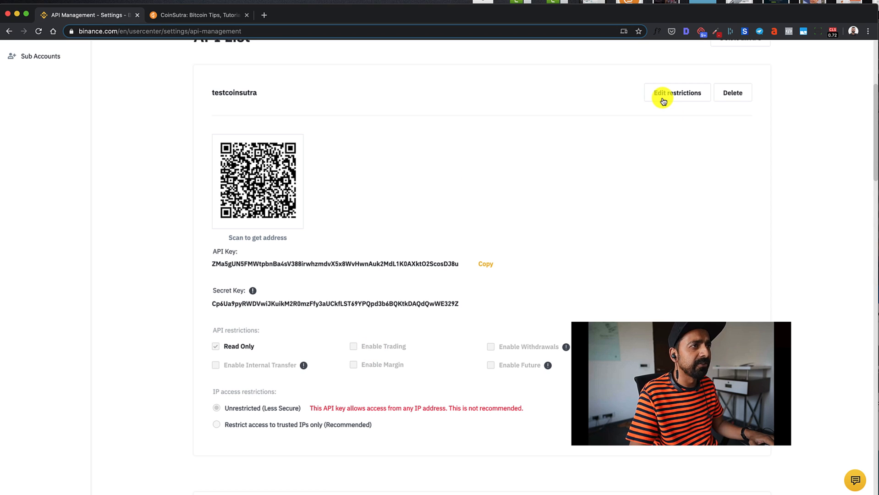
Edit the testcoinsutra key's restrictions, enabling trading while leaving withdrawals disabled.
left_click(677, 92)
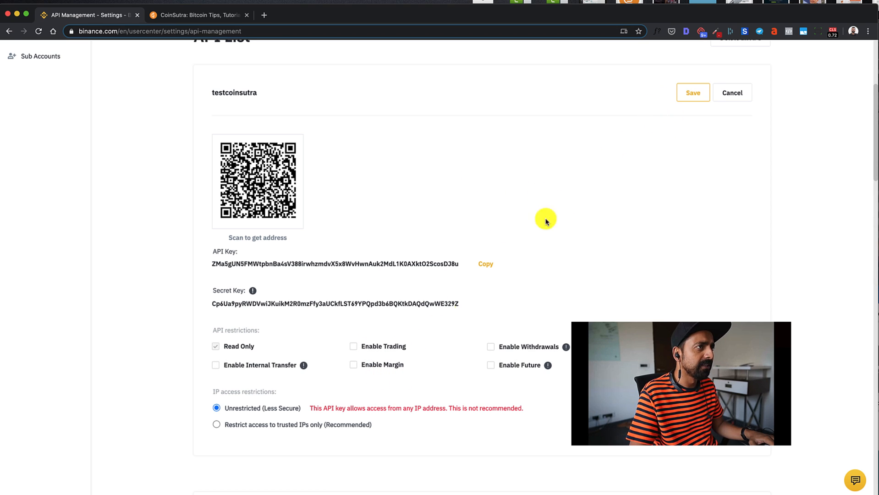
left_click(353, 346)
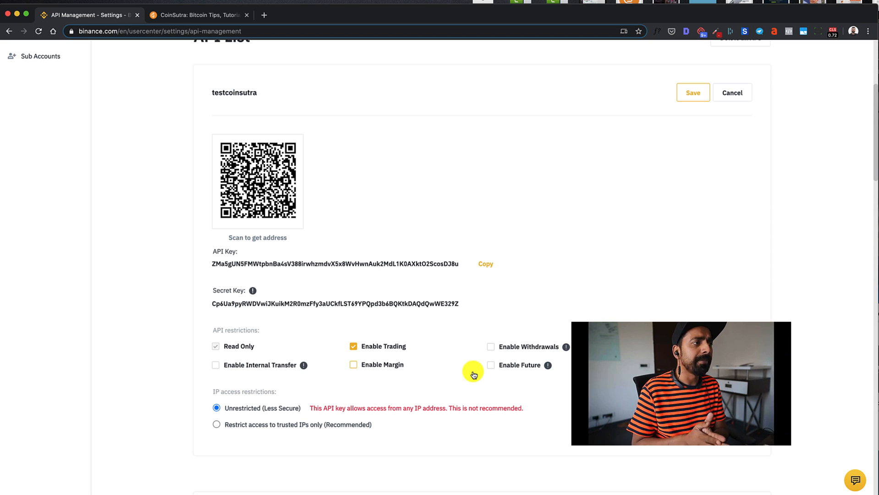
mouse_move(530, 346)
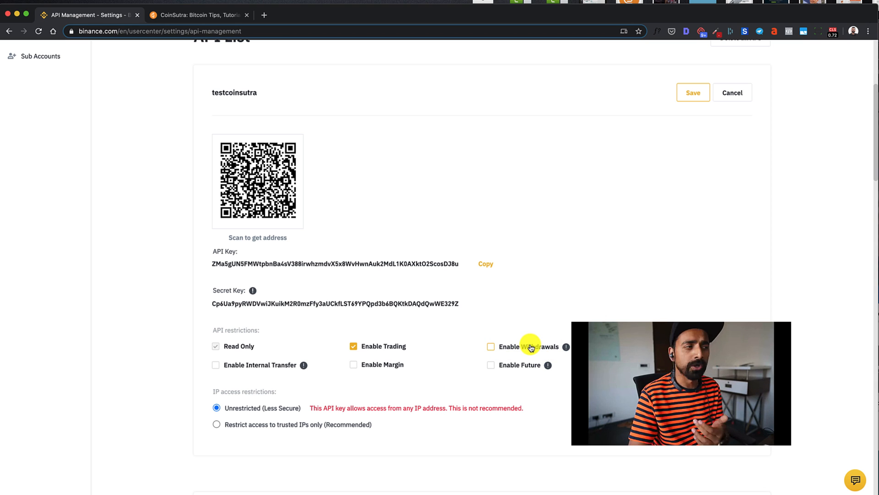
mouse_move(397, 350)
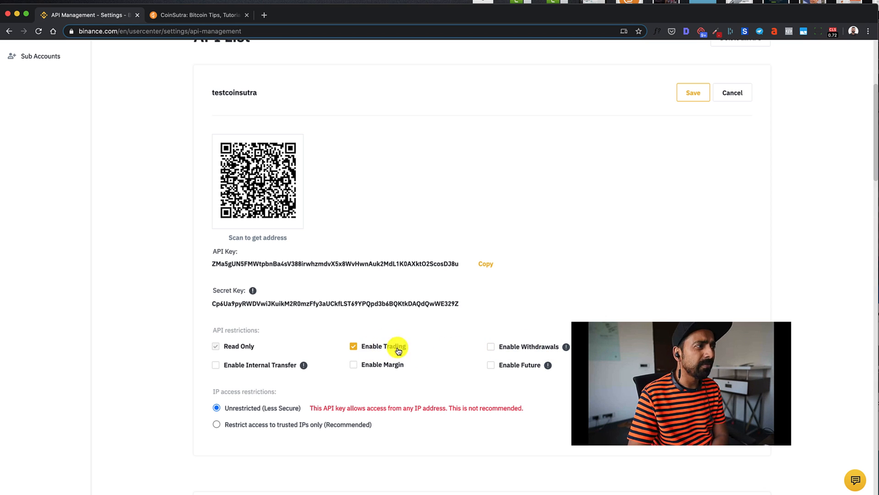
mouse_move(389, 345)
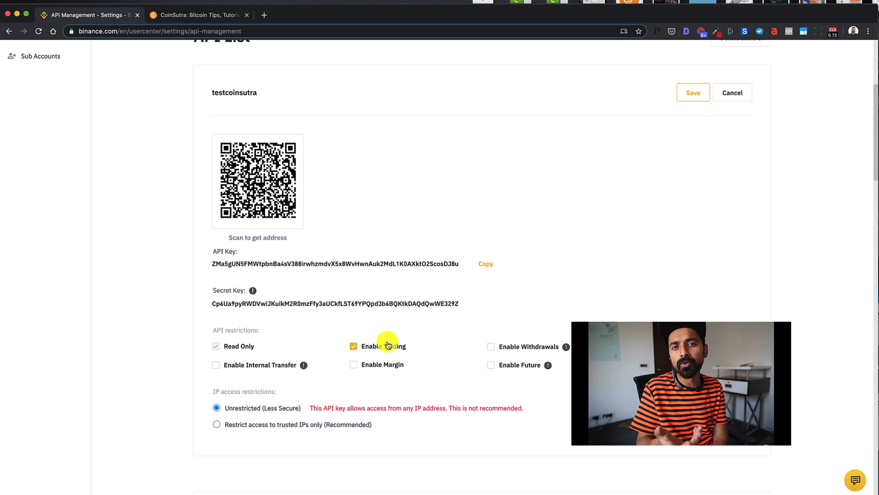